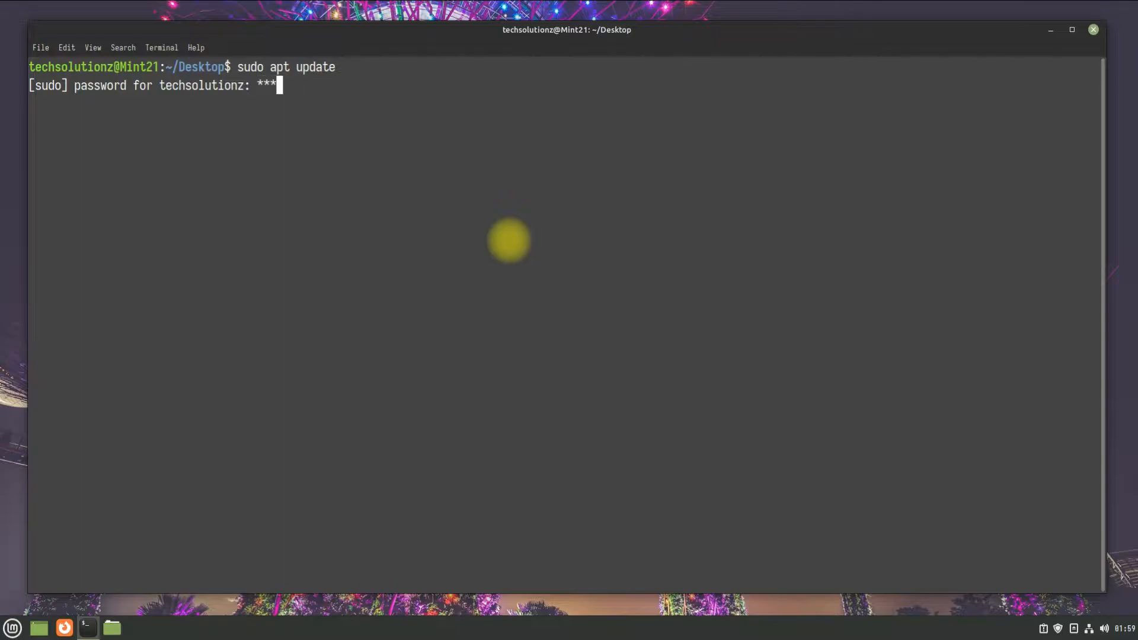
# - Submit the sudo password so 'sudo apt update' runs to completion
pyautogui.press('Return')
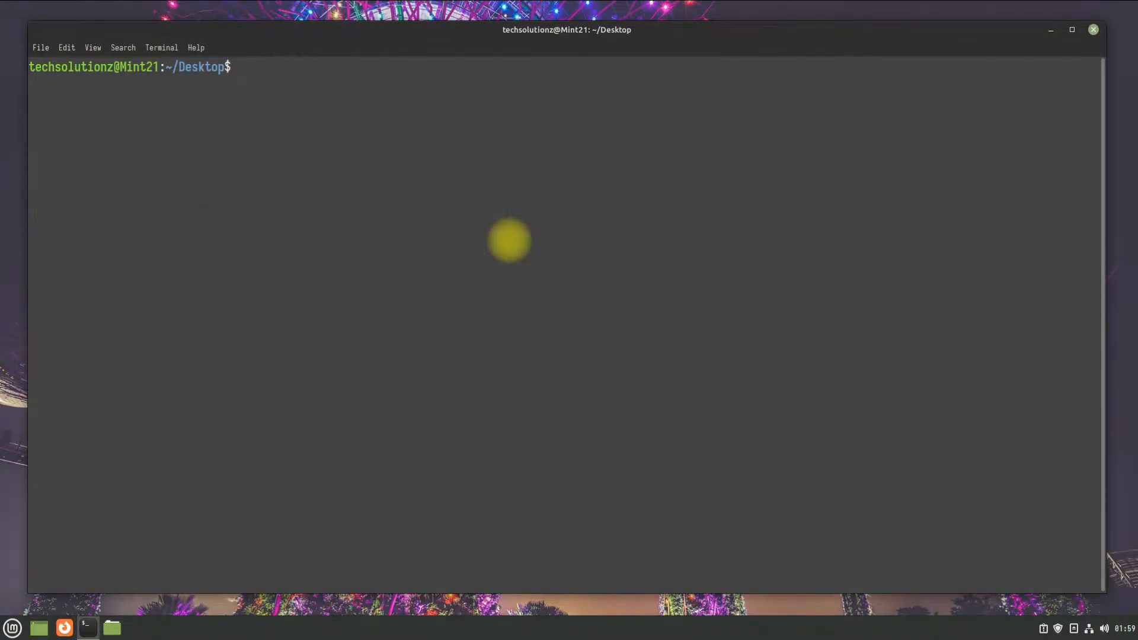
# - List the contents of /etc/apt/preferences.d/
pyautogui.write('ls /etc/a')
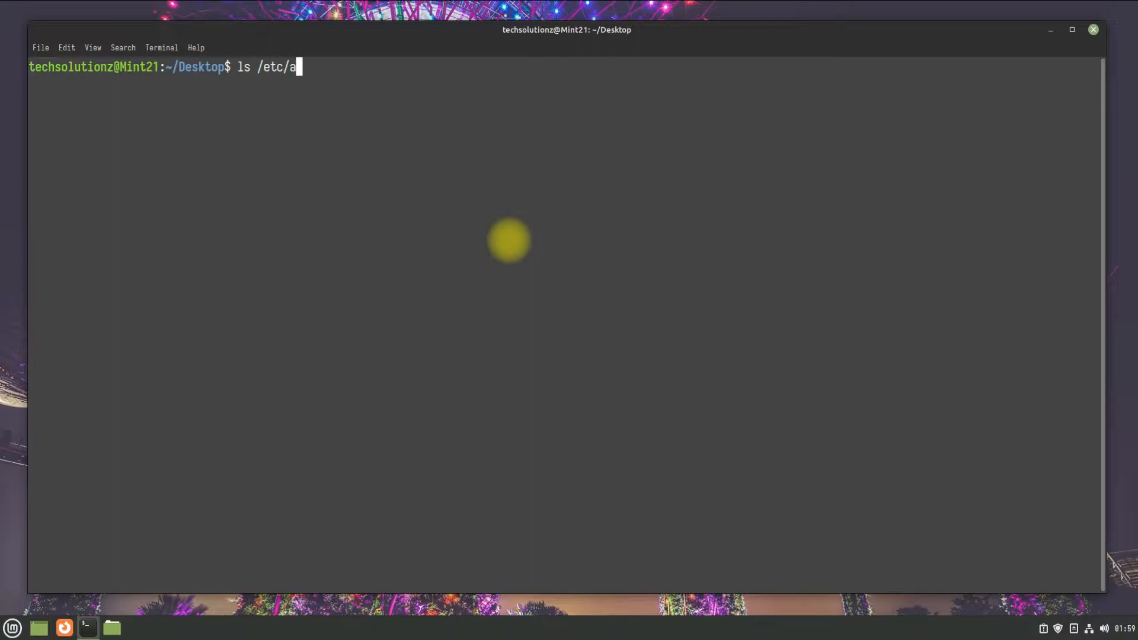
pyautogui.write('pt/prefrence')
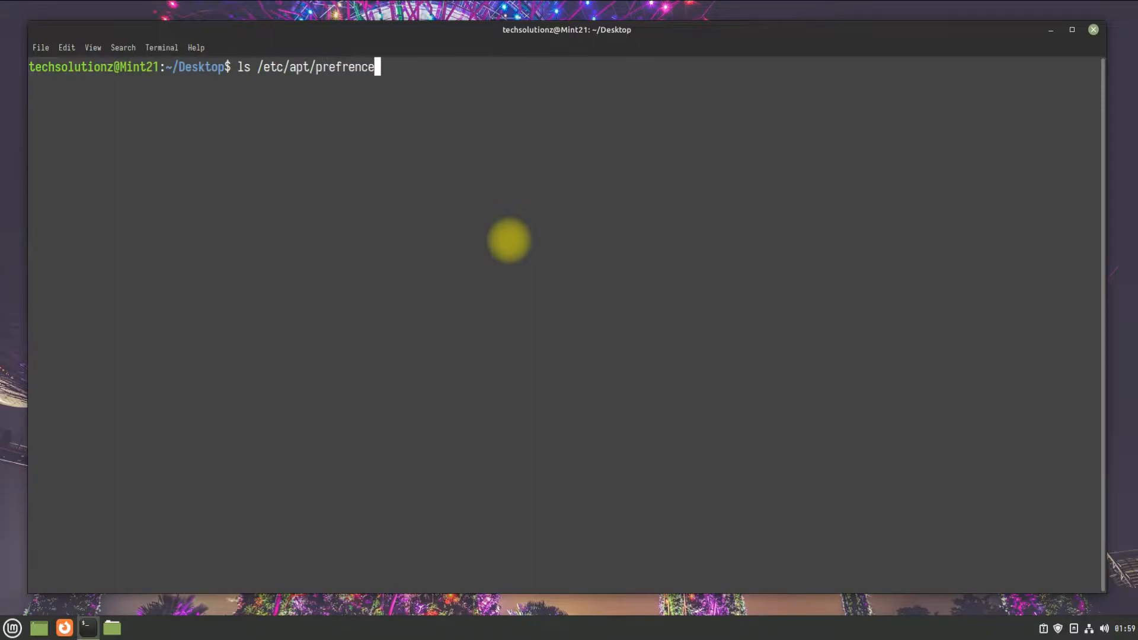
pyautogui.press('BackSpace')
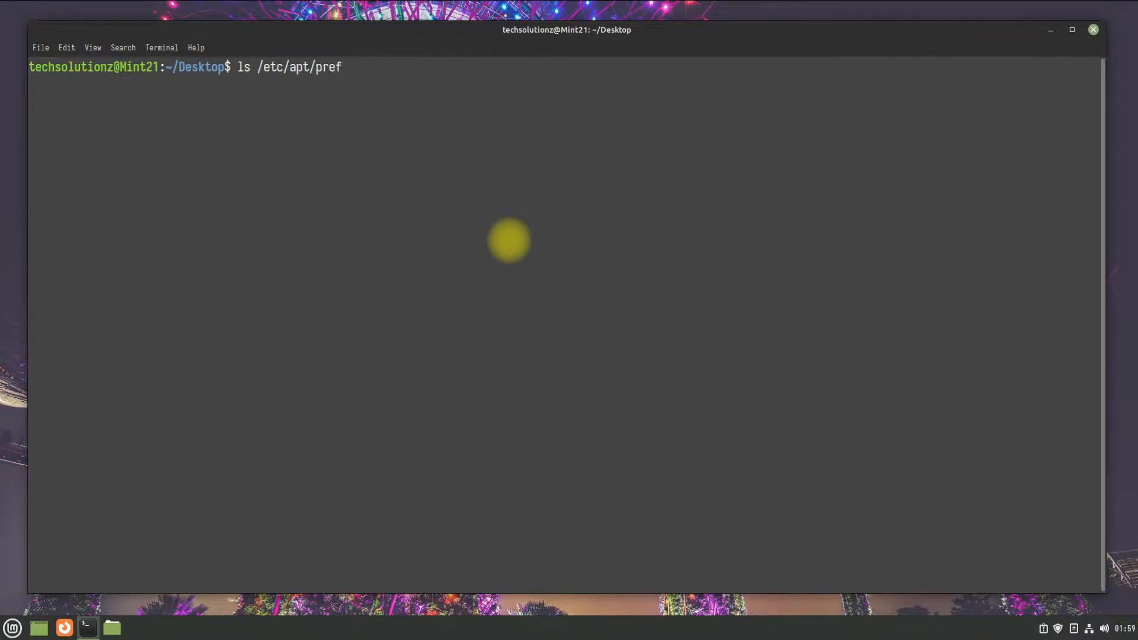
pyautogui.press('Return')
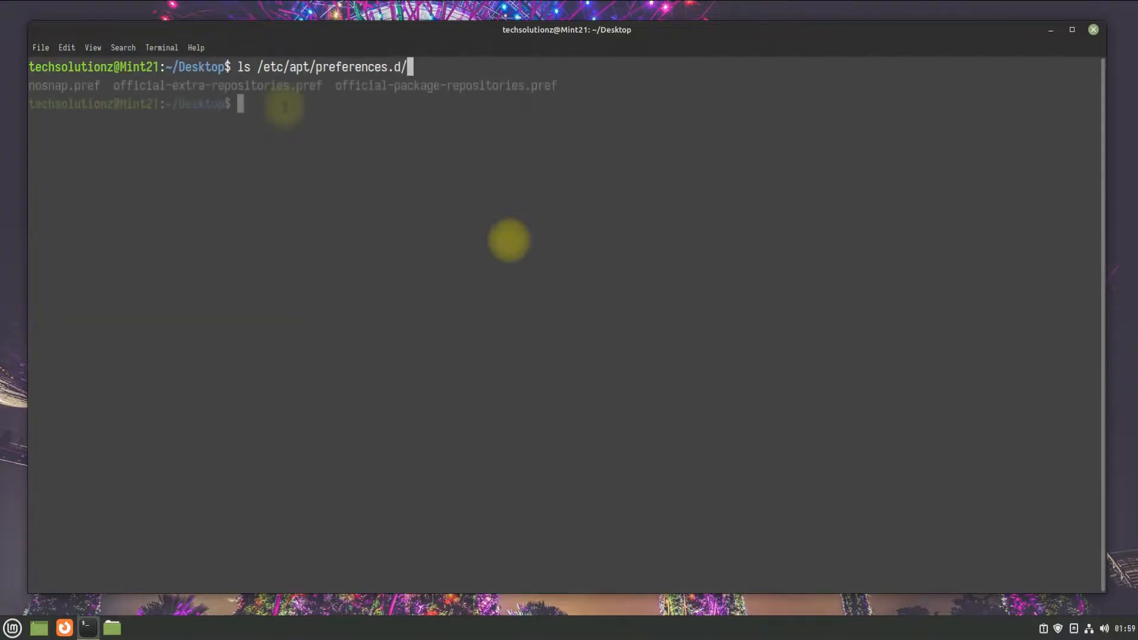
# - Move nosnap.pref from preferences.d to ~/Documents/nosnap.backup with sudo mv
pyautogui.write('sudo mv')
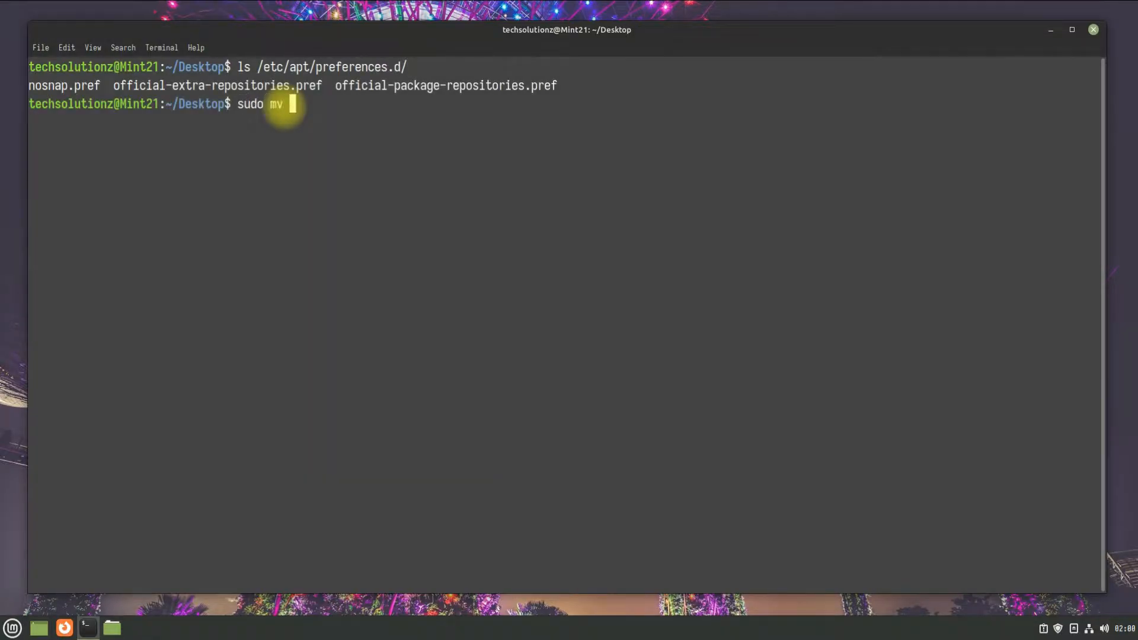
pyautogui.moveTo(282, 61)
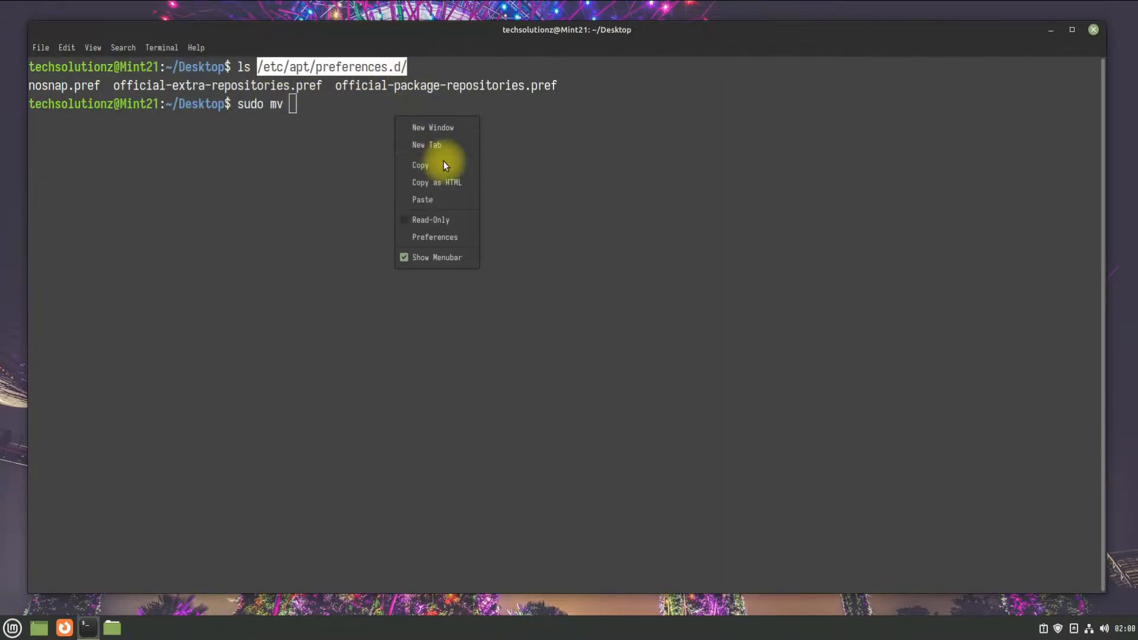
pyautogui.click(422, 199)
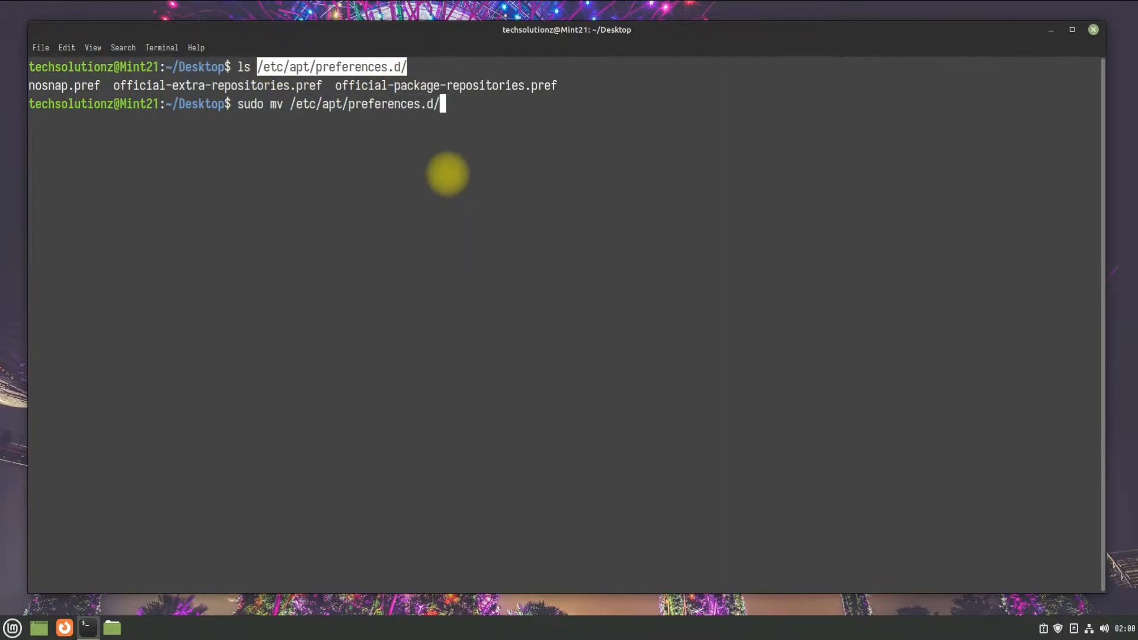
pyautogui.write('nosnap')
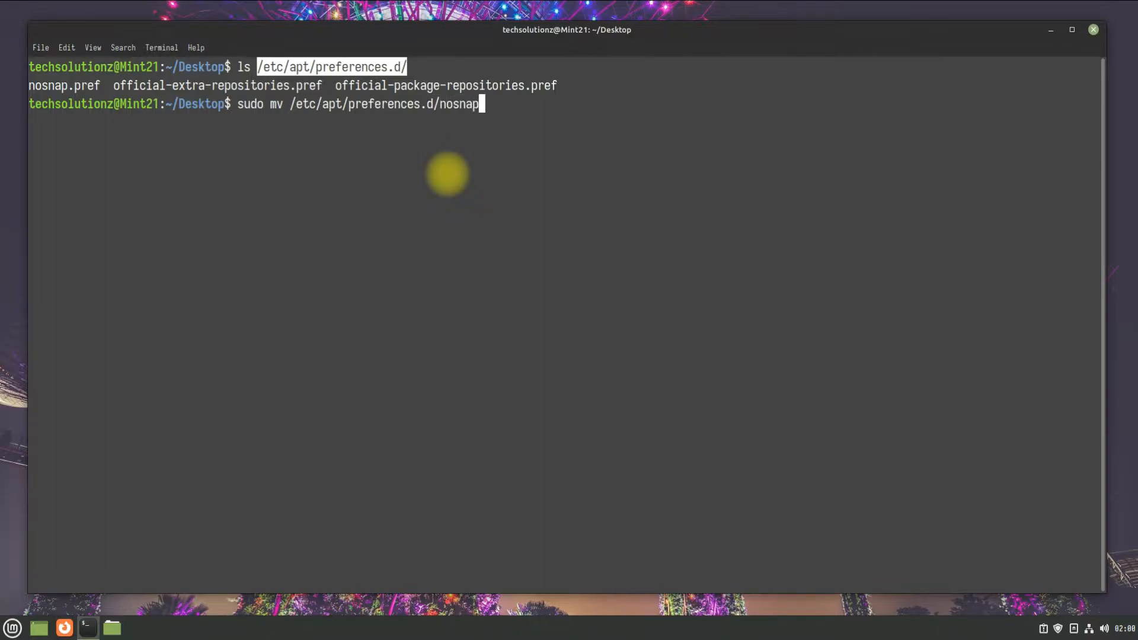
pyautogui.write('.pref ~')
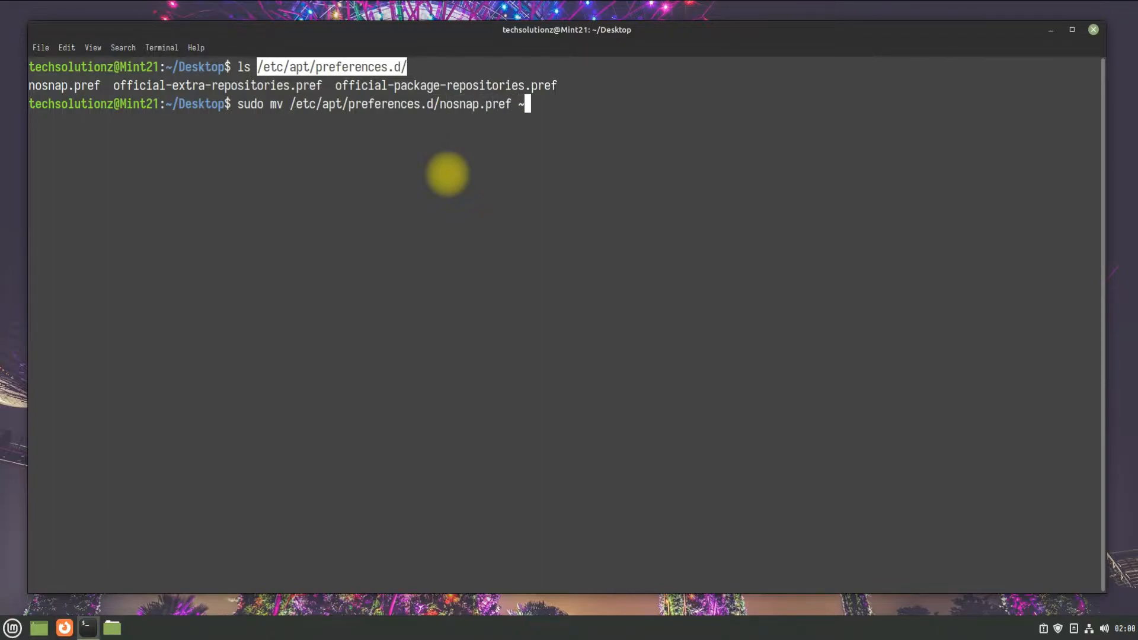
pyautogui.write('Documents/')
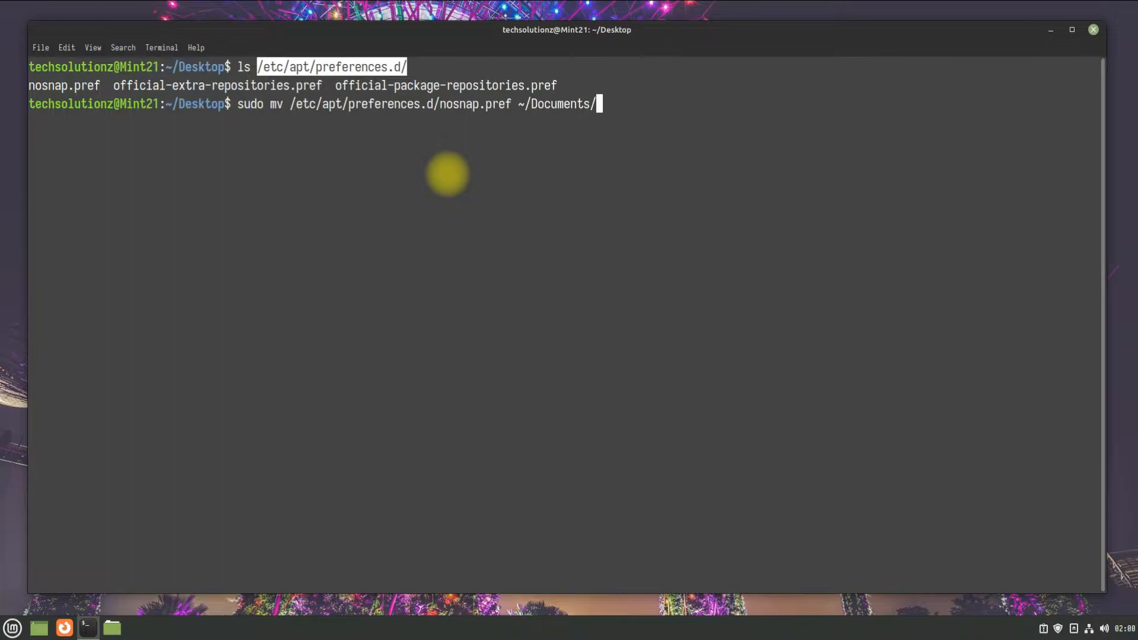
pyautogui.write('nosnap.bac')
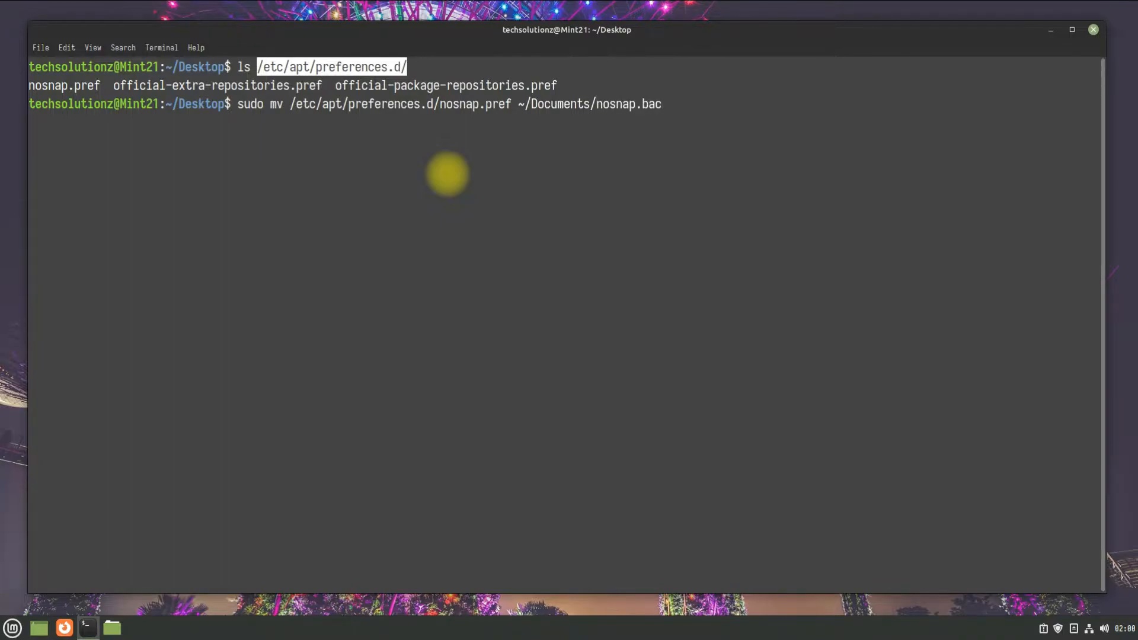
pyautogui.write('kup')
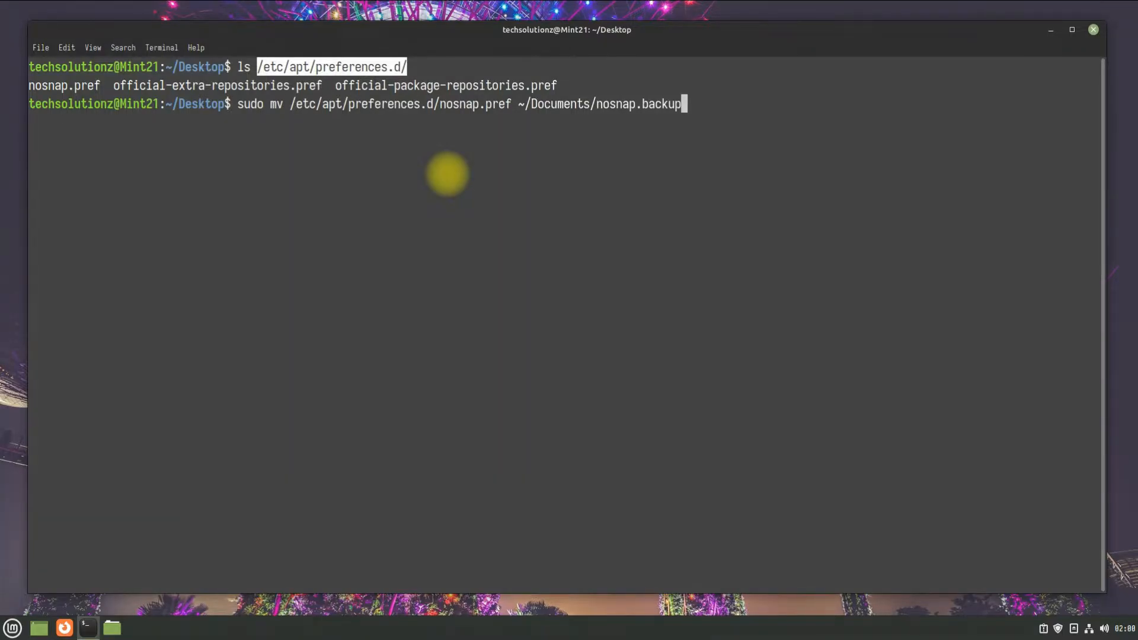
pyautogui.press('Return')
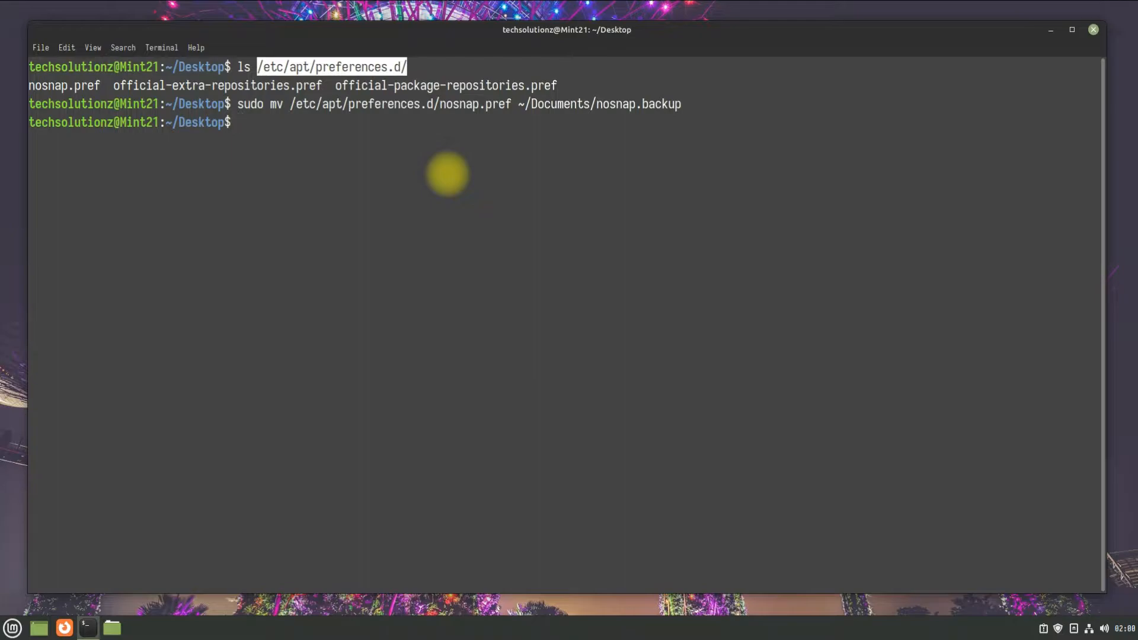
# - Run 'sudo apt update' to refresh package lists, then clear the screen
pyautogui.write('sudo apt update')
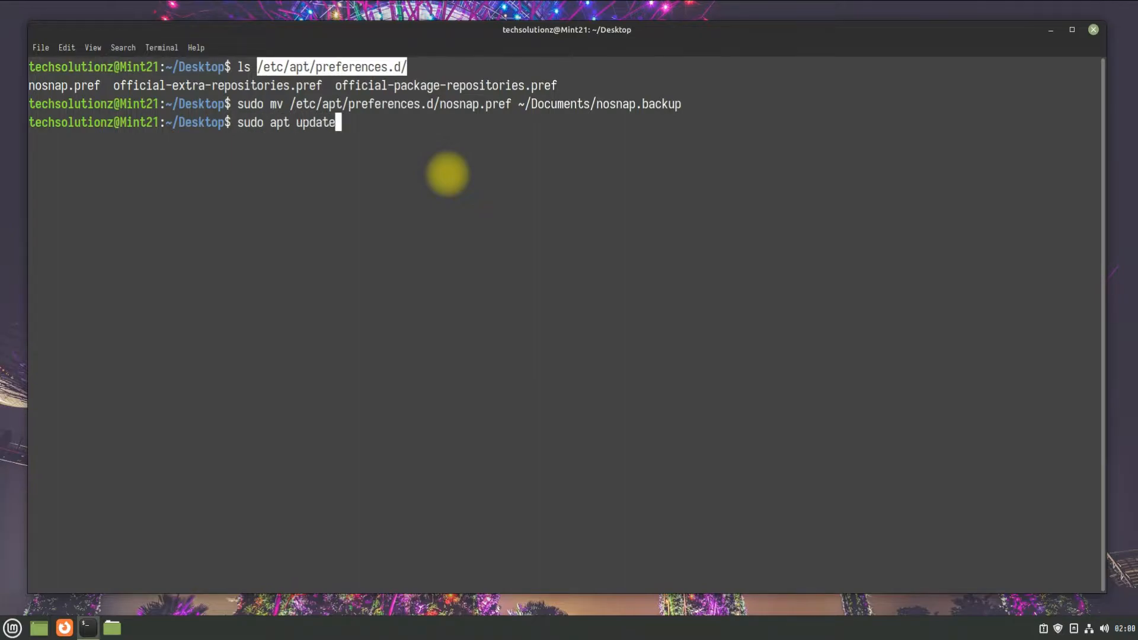
pyautogui.press('Return')
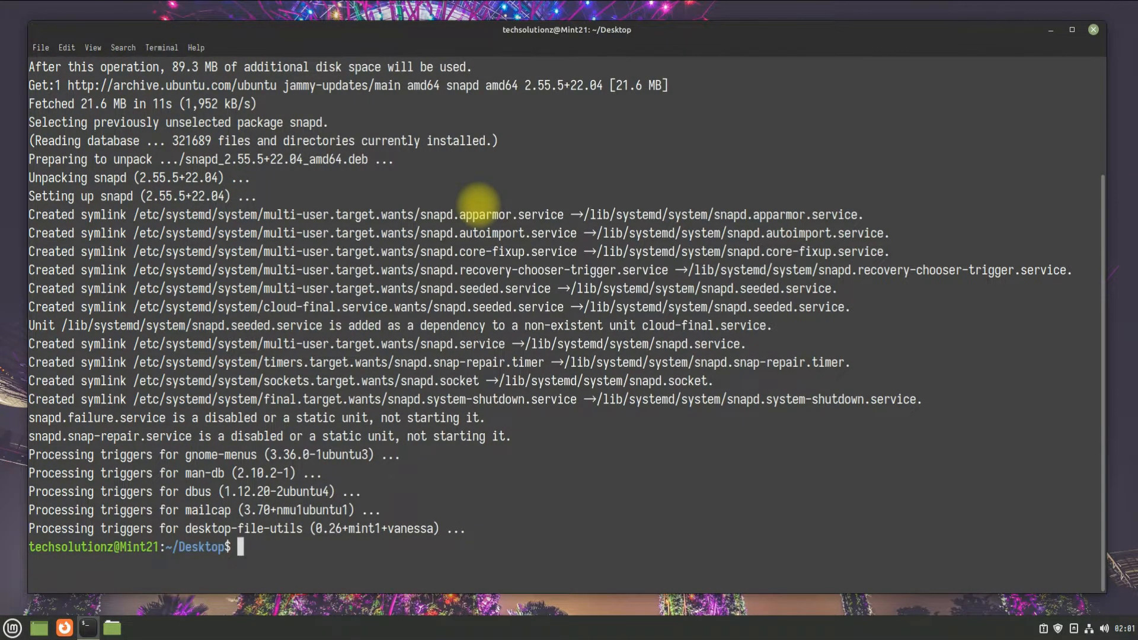
pyautogui.write('clear')
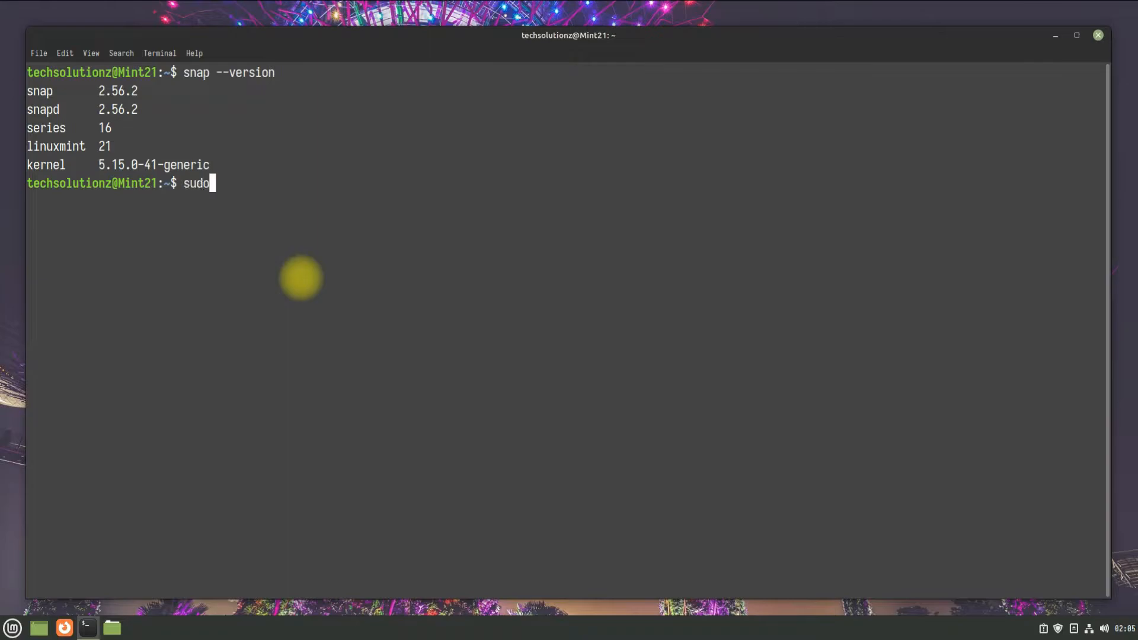
# - Install the Anbox beta snap with --devmode, then check the snap list and start a sudo reboot
pyautogui.write('snap install')
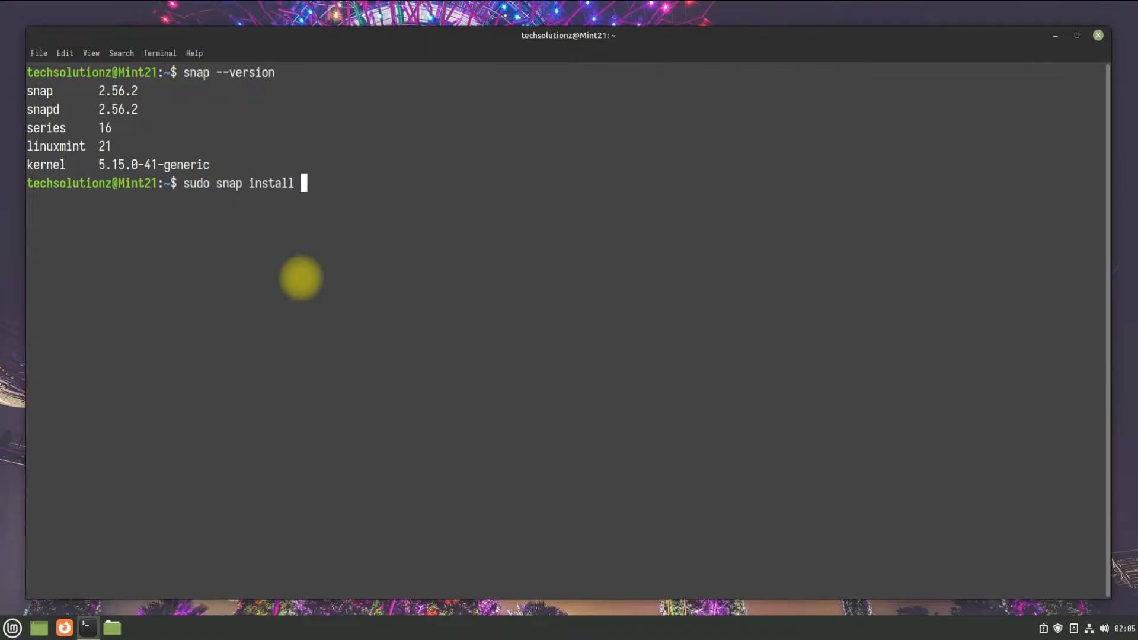
pyautogui.write('--devmode')
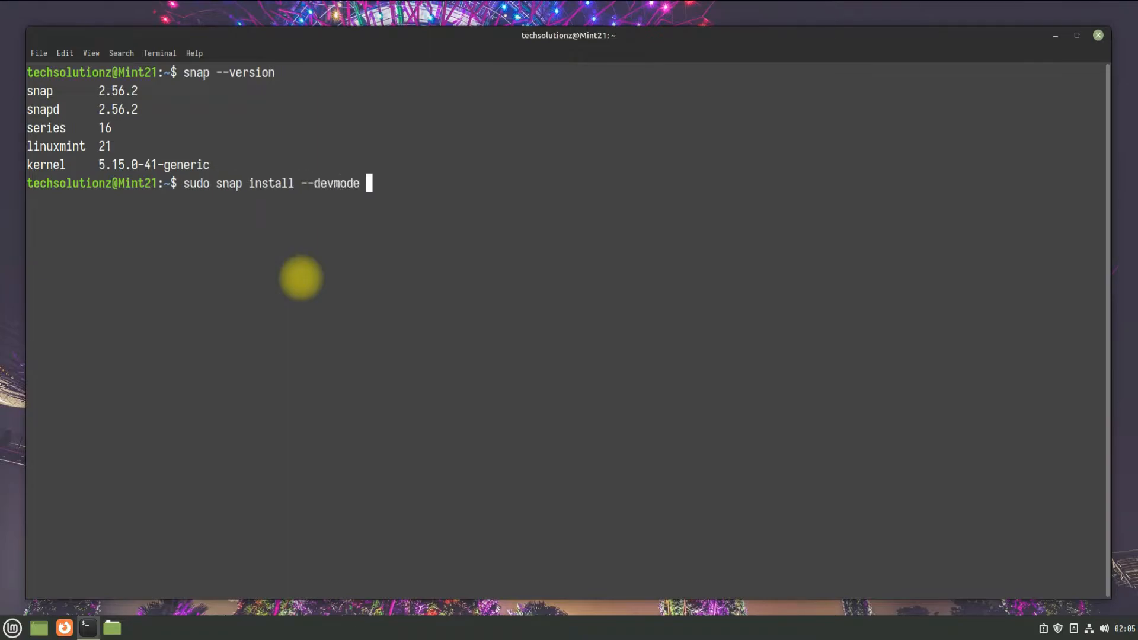
pyautogui.press('Return')
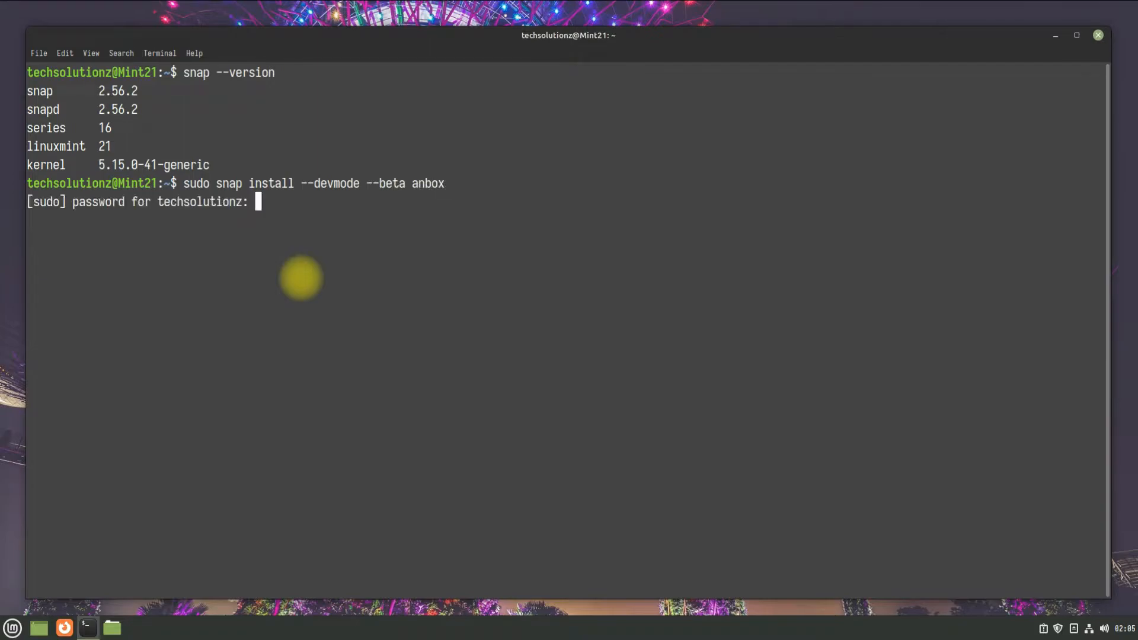
pyautogui.press('Return')
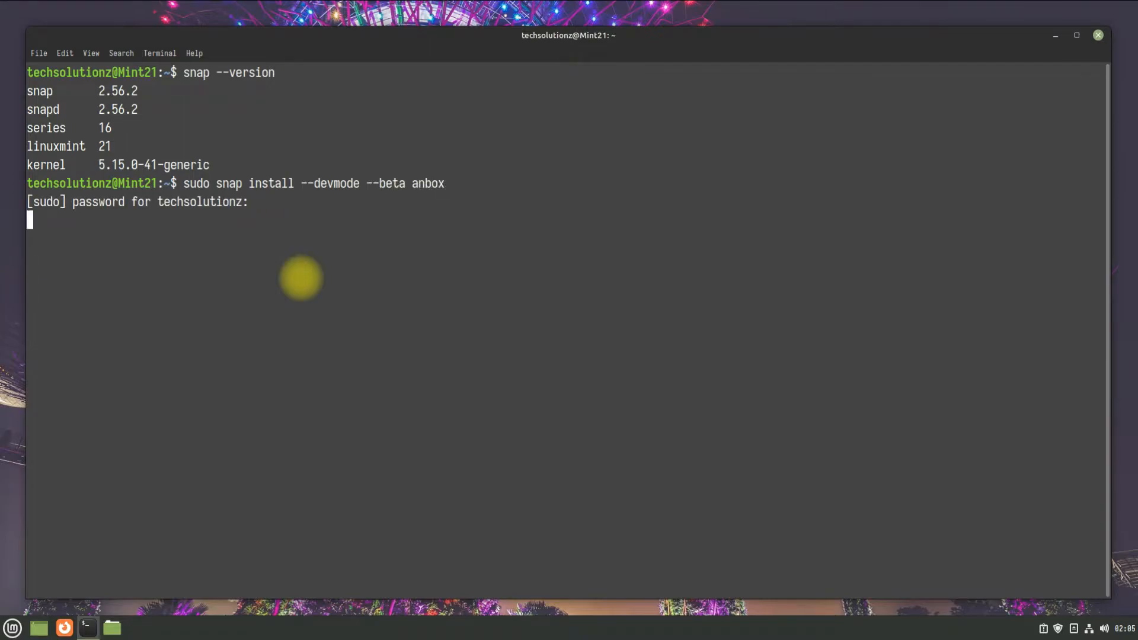
pyautogui.press('Return')
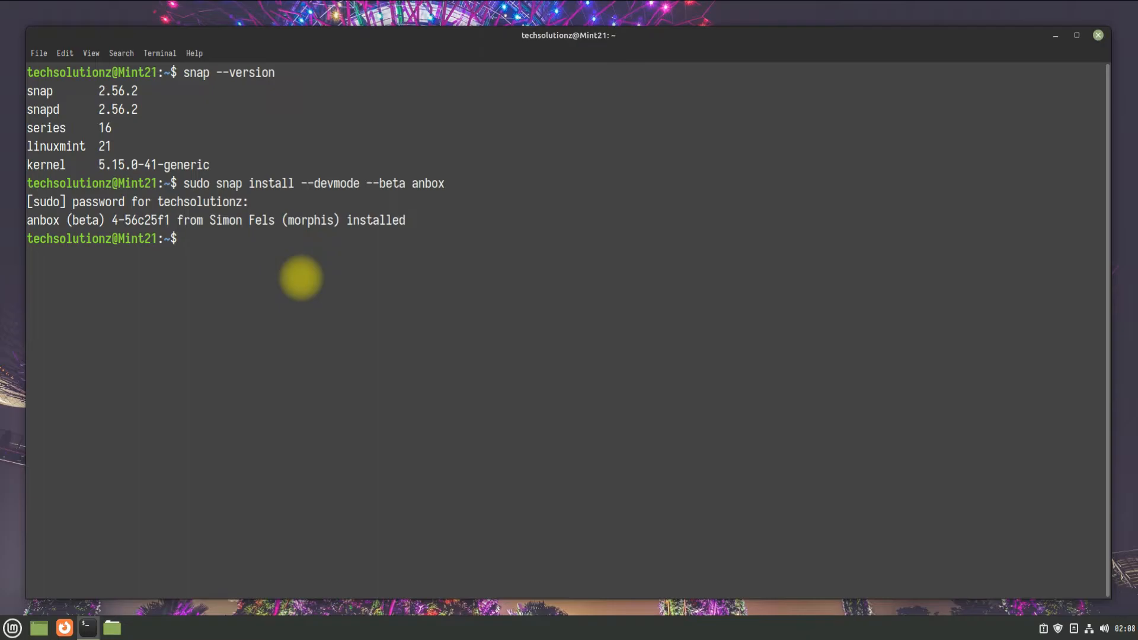
pyautogui.write('snap list')
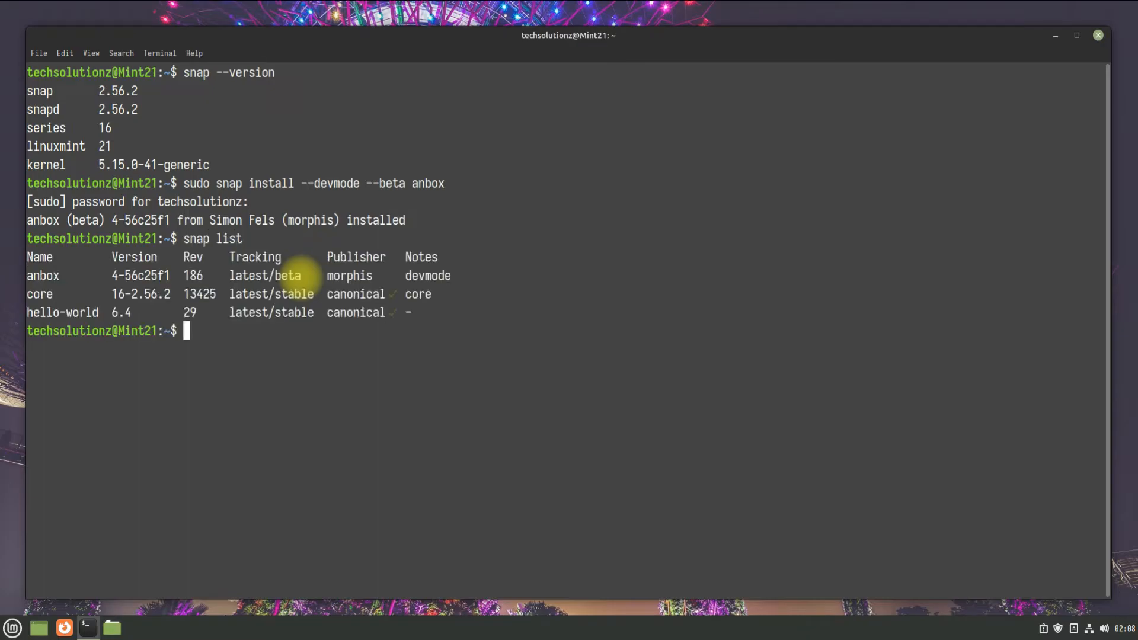
pyautogui.write('sudo rebo')
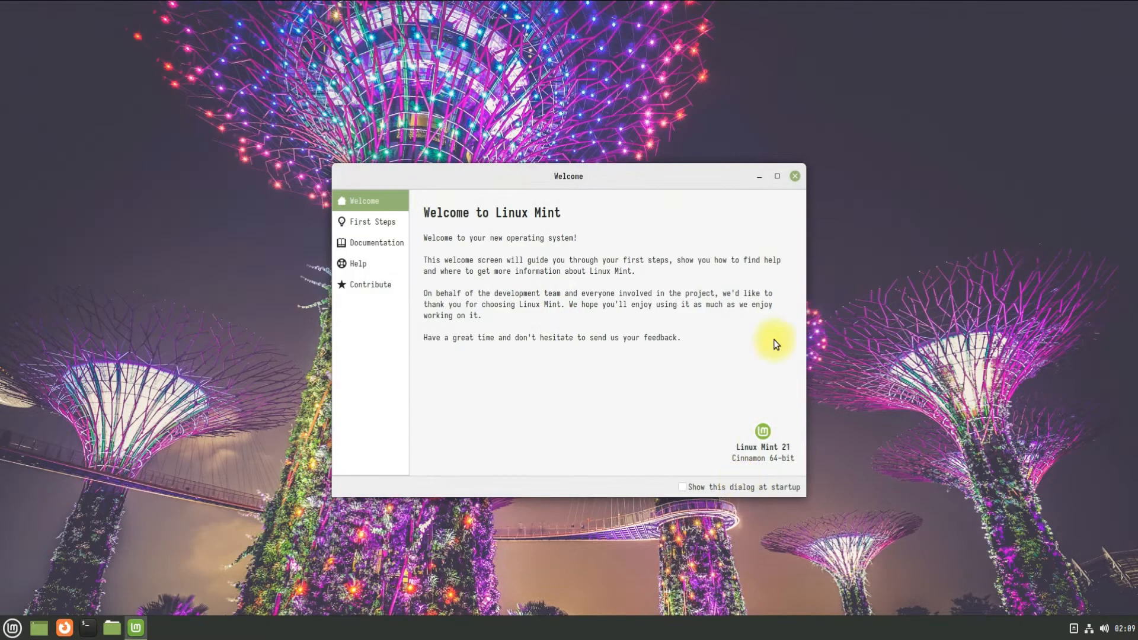
# - Close the Linux Mint Welcome window and open the applications menu
pyautogui.click(793, 175)
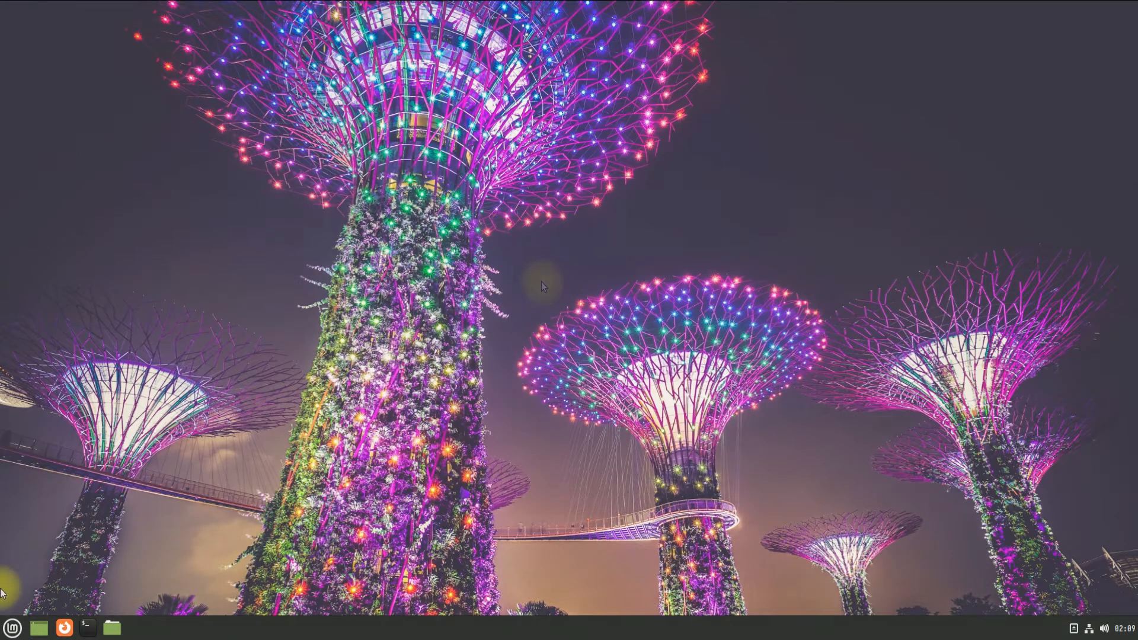
pyautogui.click(12, 627)
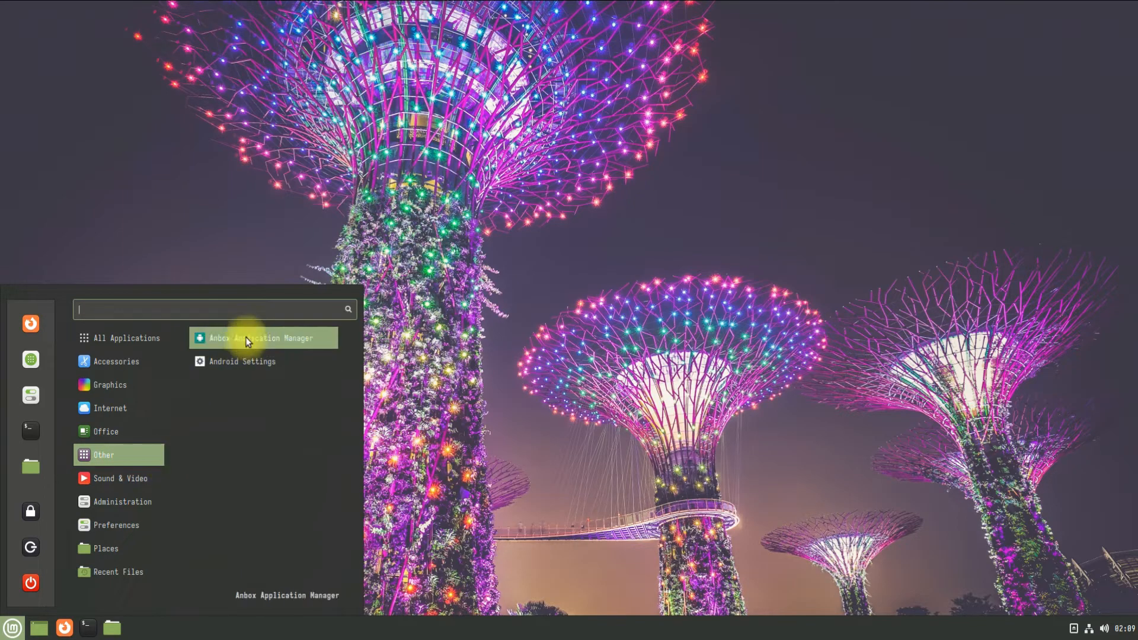
pyautogui.moveTo(248, 348)
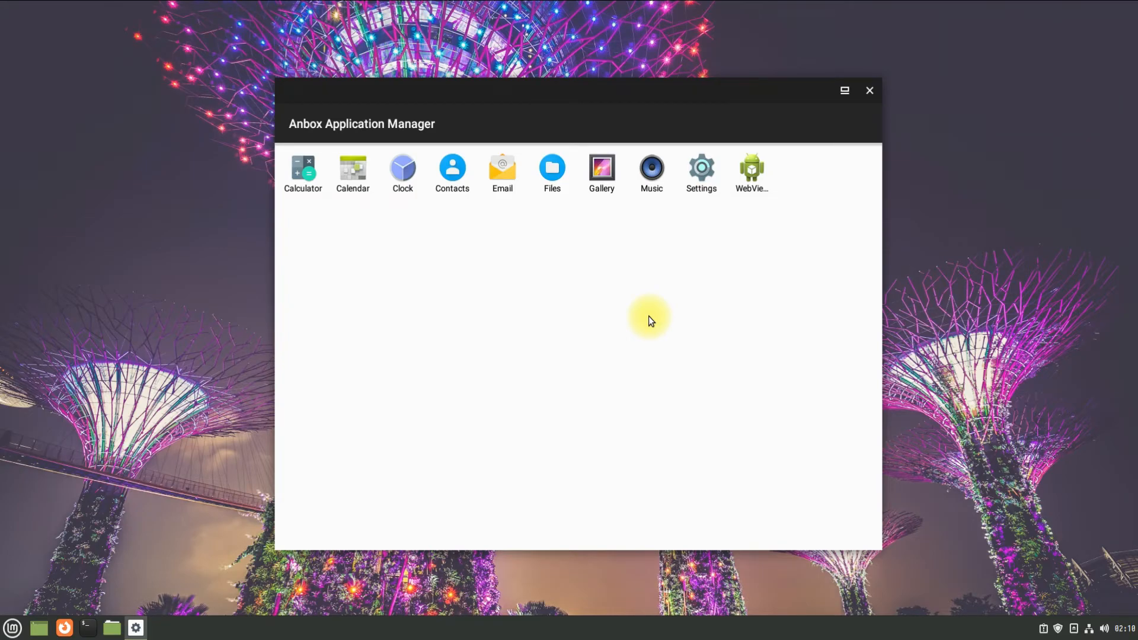
pyautogui.moveTo(432, 196)
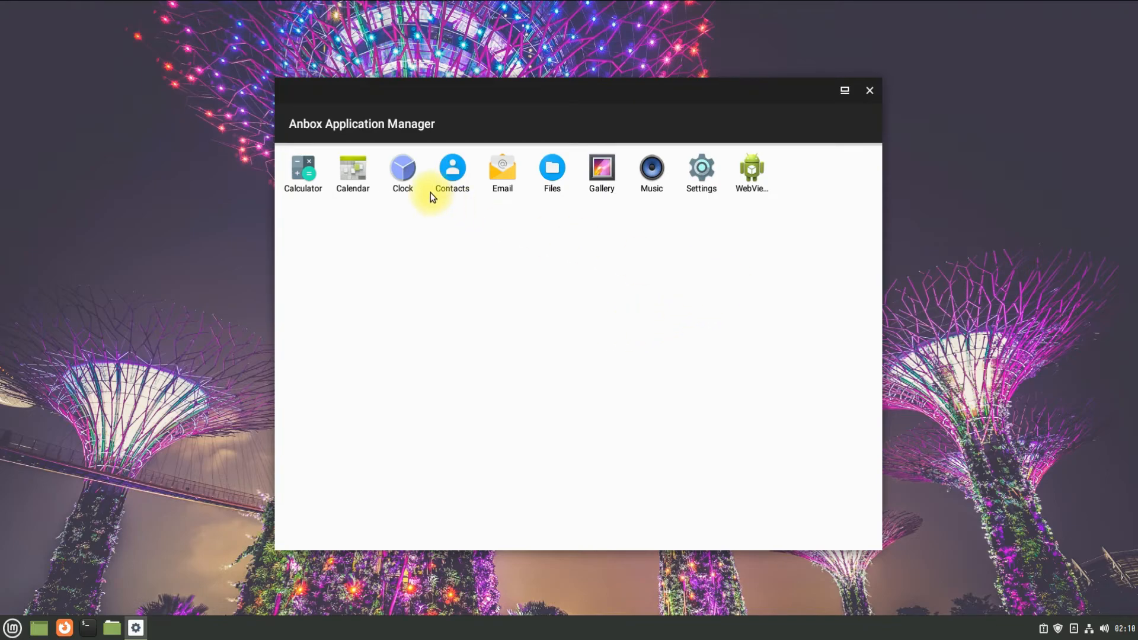